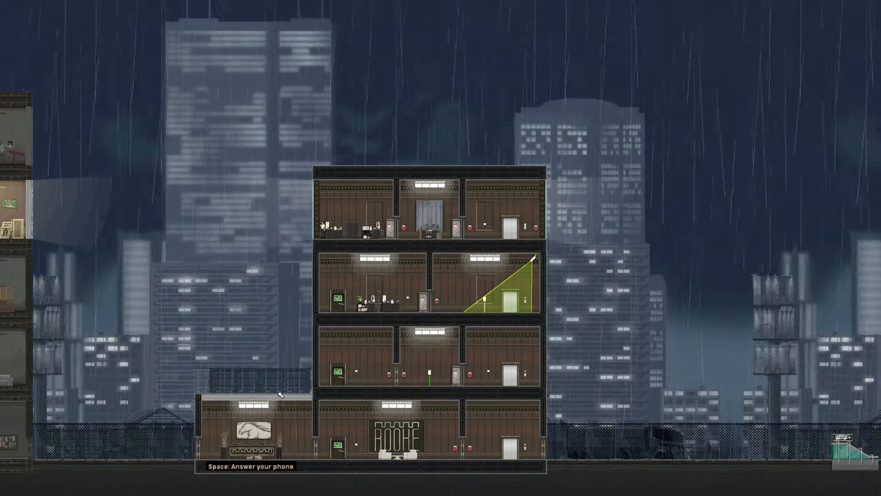
Answer the Rooke building phone call and advance its dialogue to the end.
key(space)
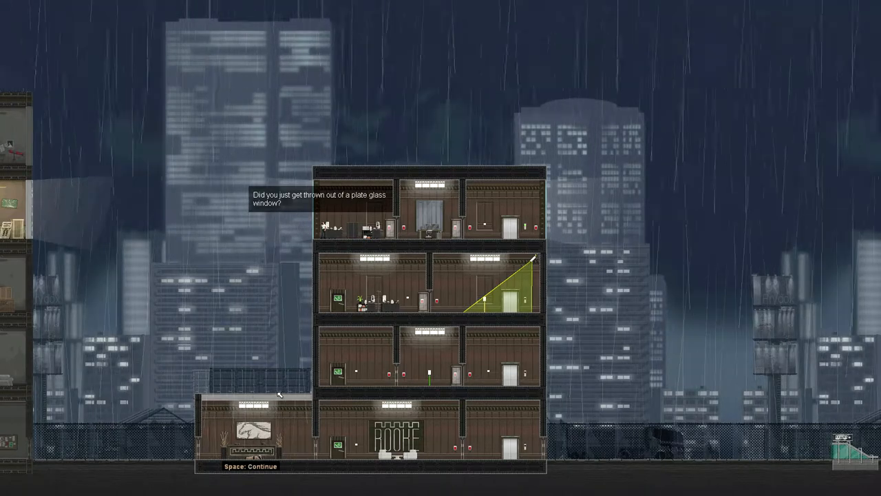
key(space)
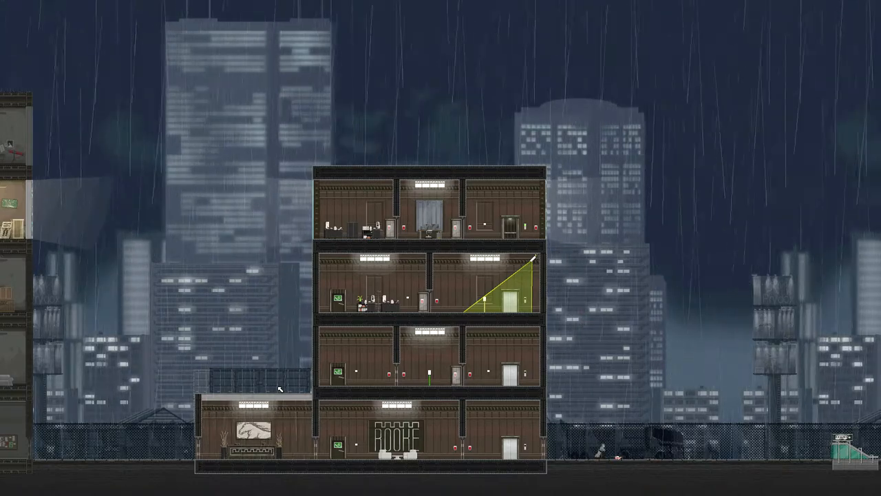
mouse_move(663, 411)
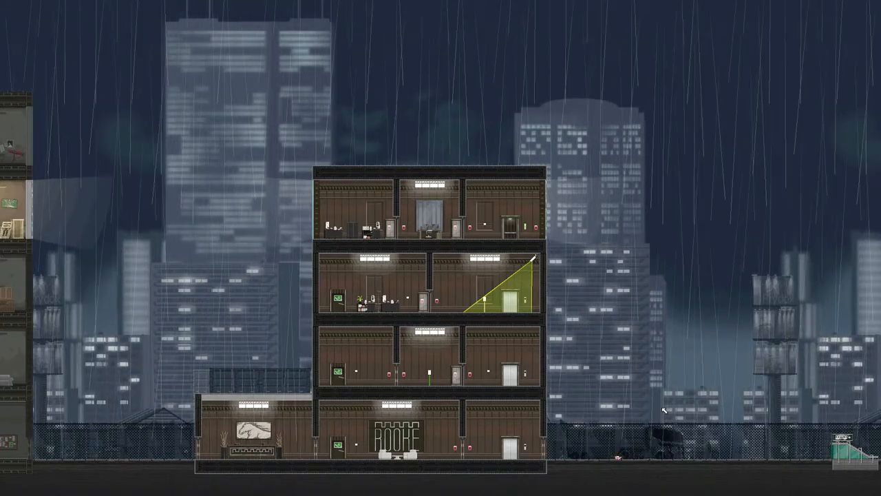
Advance through the BULLFROG hypertrousers purchase and warning lines until they finish.
scroll(left, 3)
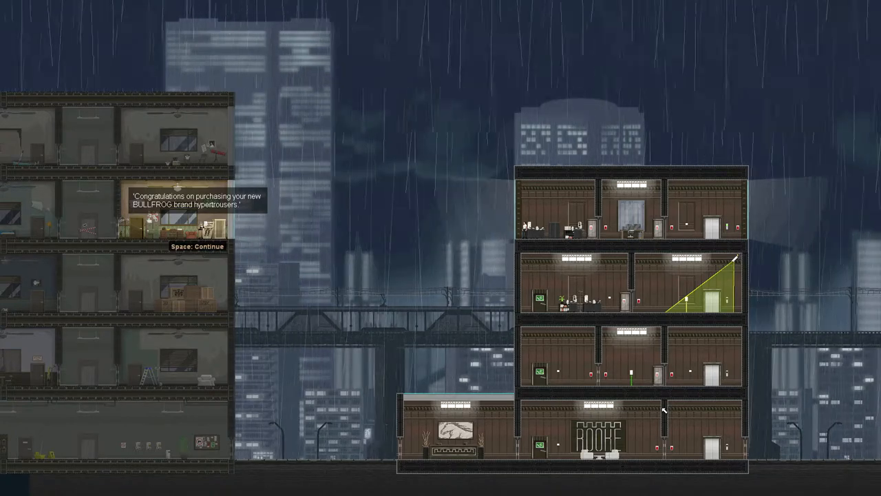
key(space)
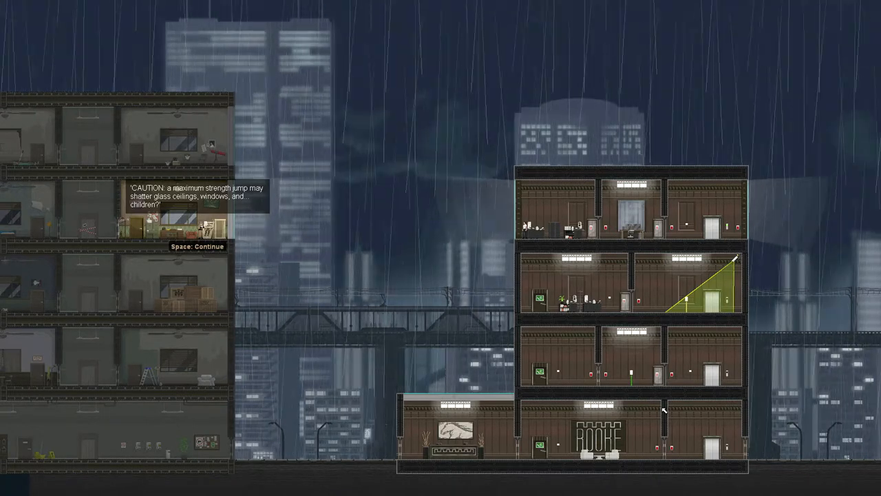
key(space)
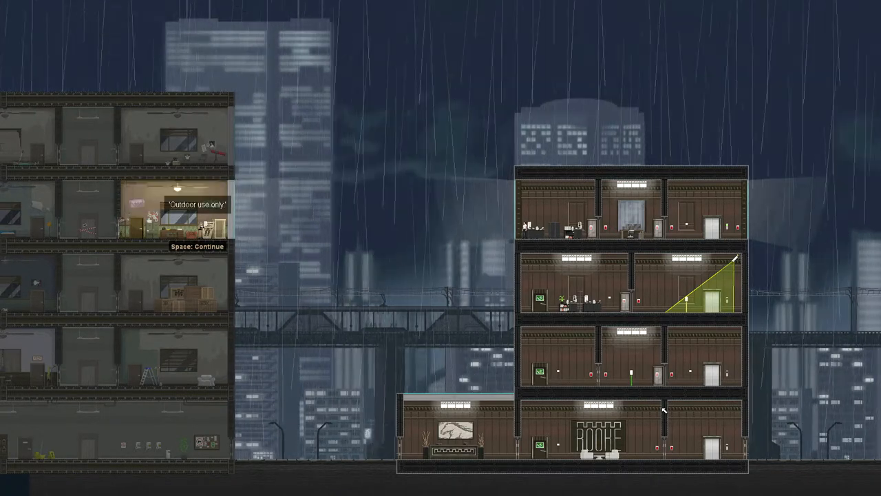
key(space)
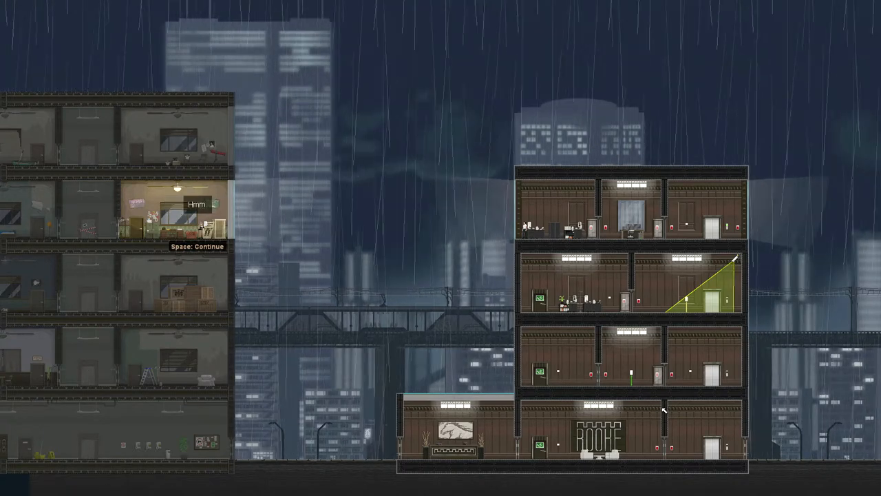
key(space)
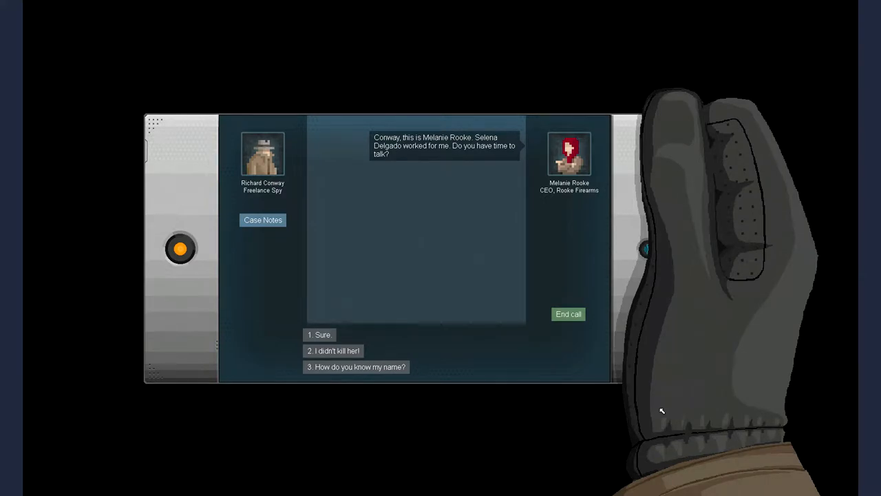
Reply 'How do you know my name?', 'I see I've underestimated you', 'Why do you care?', then 'Got it'.
click(356, 366)
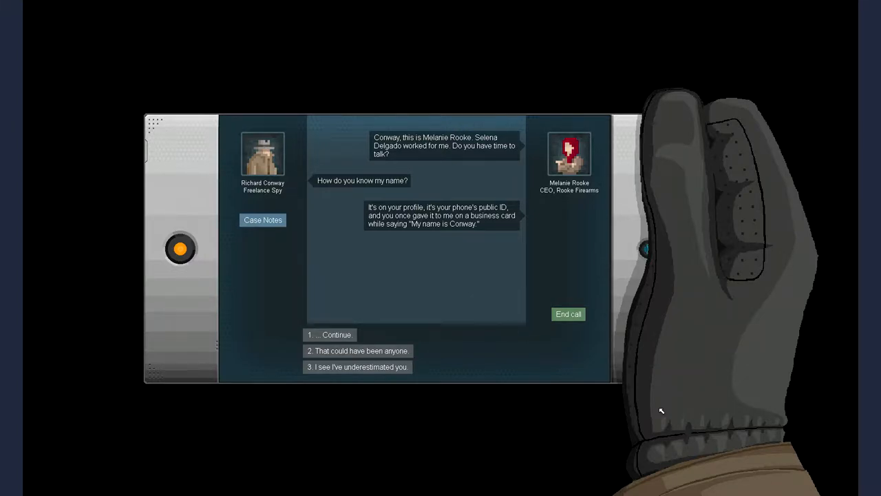
click(358, 366)
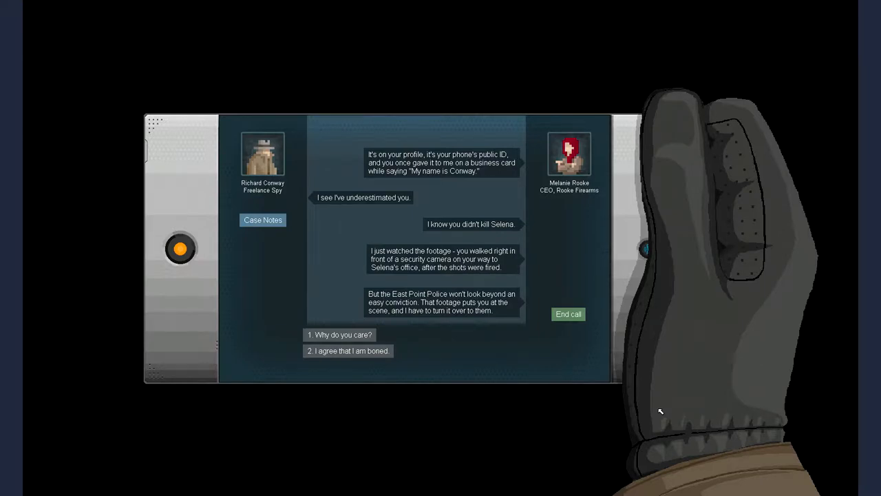
click(339, 334)
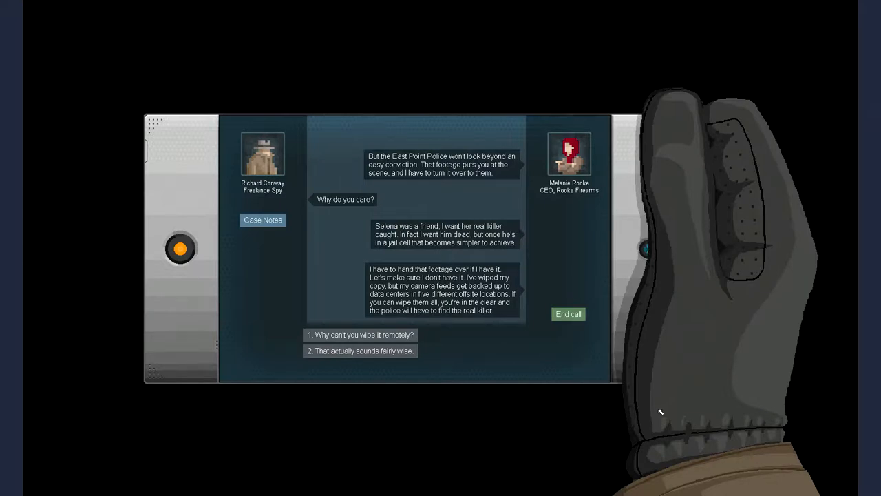
click(359, 351)
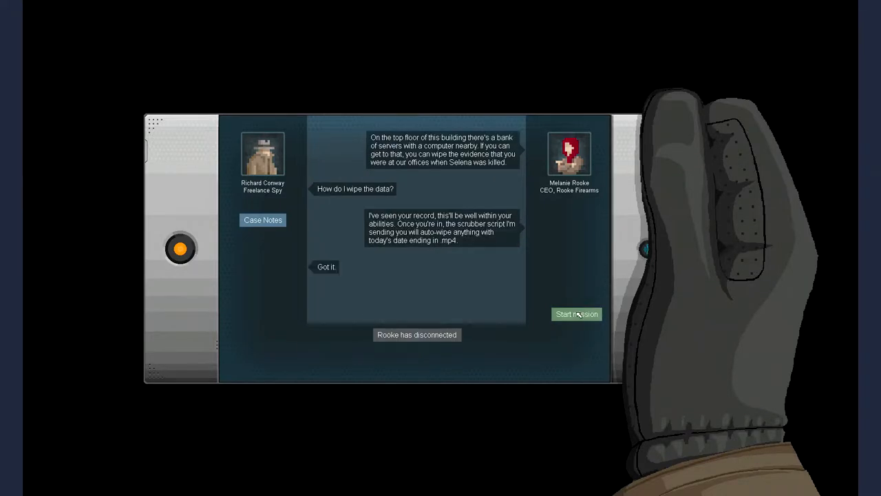
Start the footage-wiping mission from the briefing.
click(576, 313)
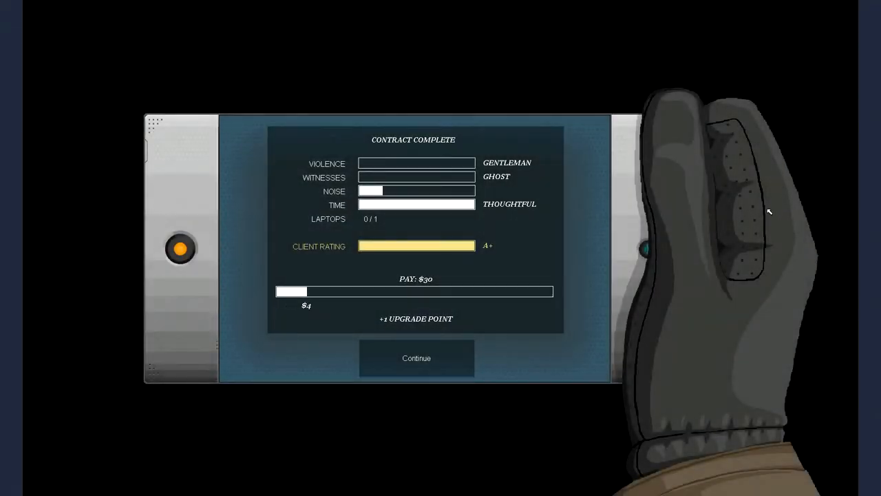
mouse_move(350, 204)
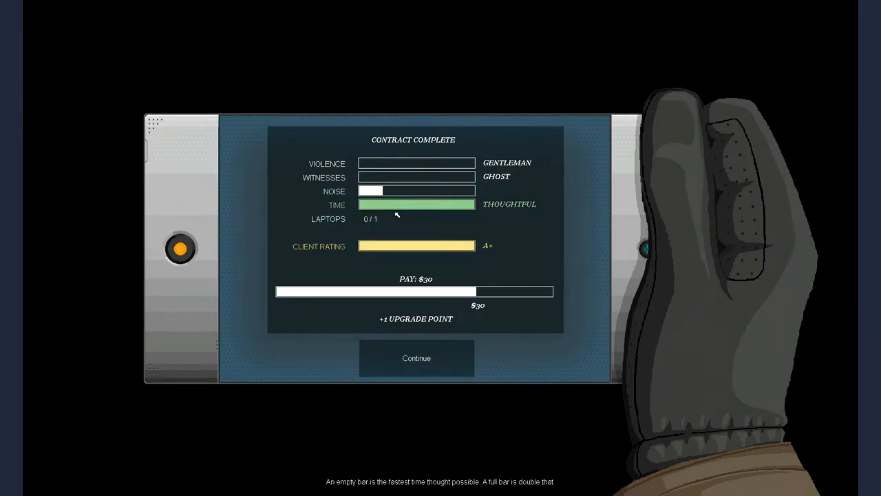
mouse_move(378, 191)
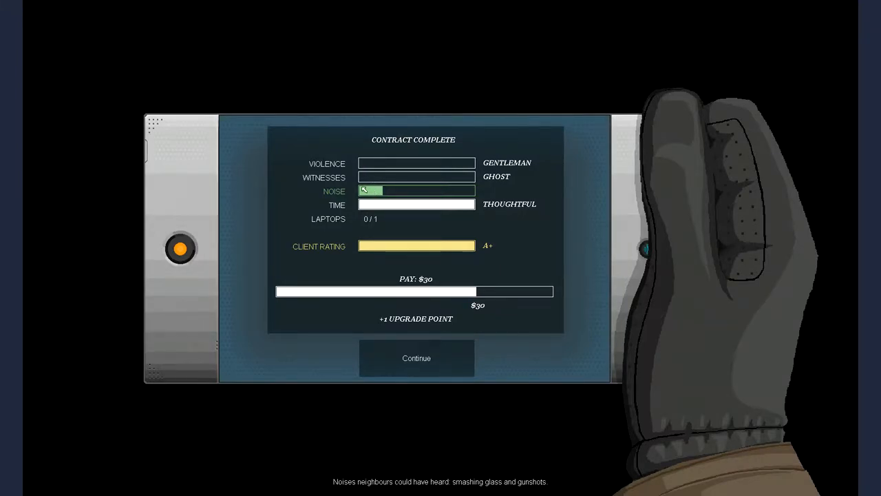
Leave the contract results and accept the guarded $55 Proudmore Drive job from Rooke.
click(415, 358)
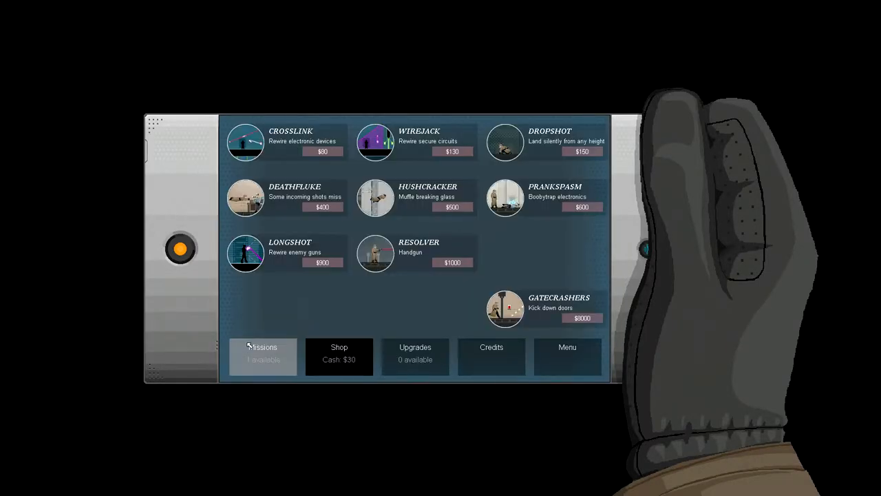
click(262, 356)
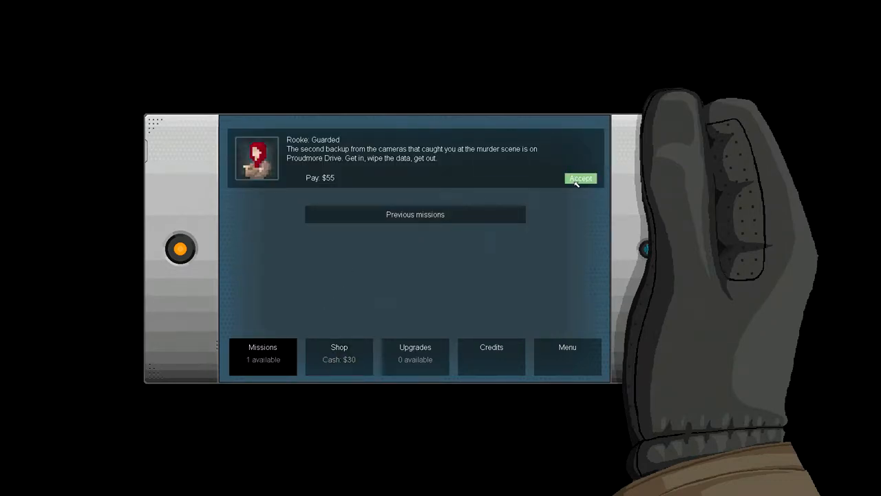
click(581, 178)
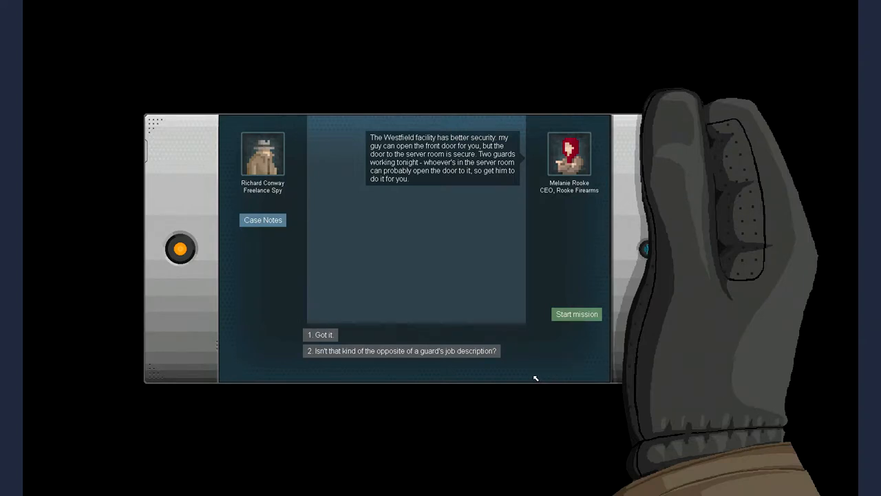
mouse_move(537, 366)
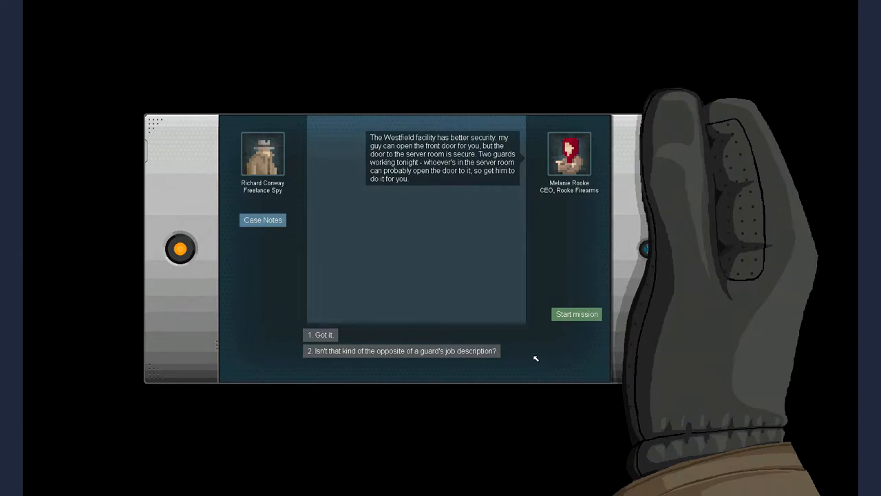
mouse_move(458, 331)
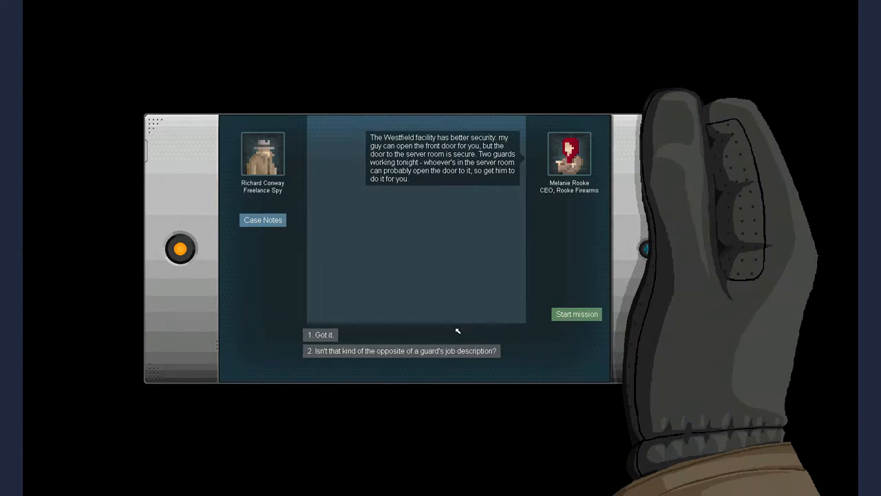
Start the guarded Proudmore Drive mission from its briefing.
click(577, 314)
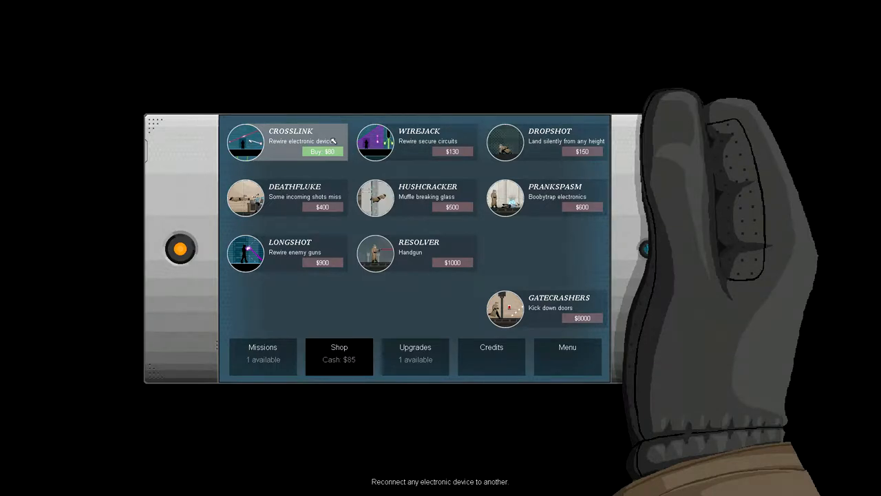
Bring up Rooke's Ellis Street briefing, ask 'How?', and reply to her Crosslink explanation.
click(262, 356)
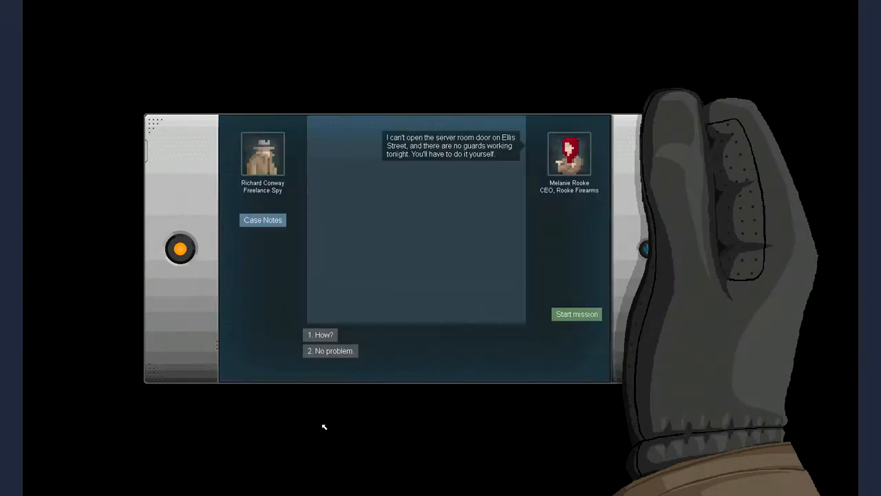
mouse_move(529, 251)
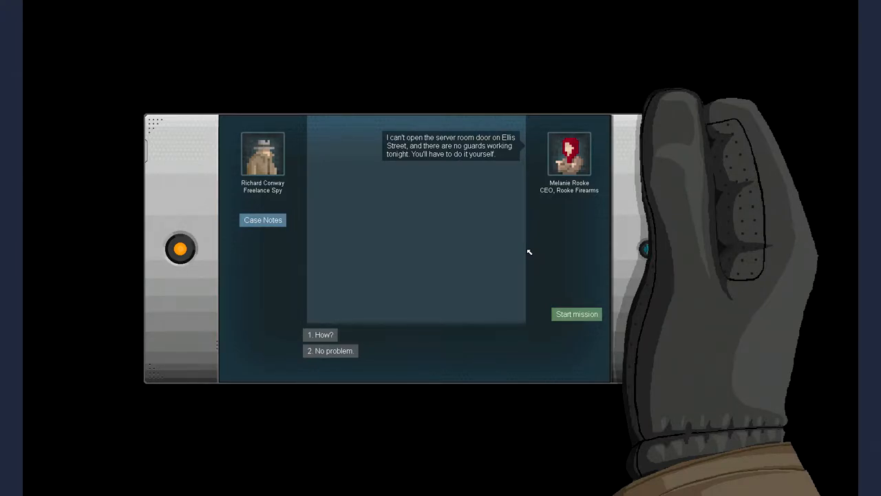
click(320, 334)
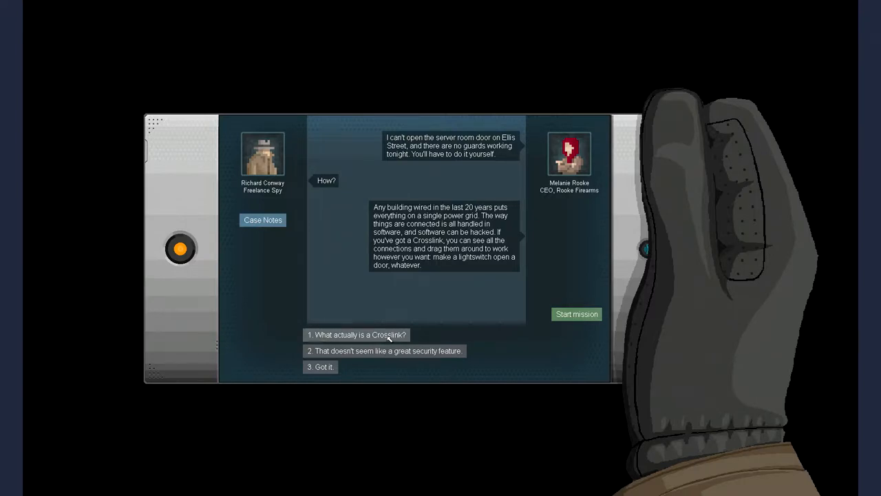
click(576, 313)
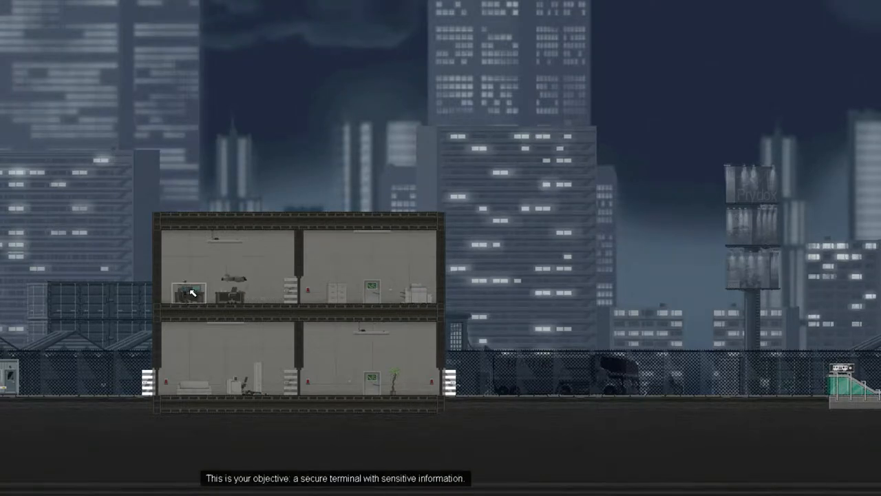
mouse_move(213, 296)
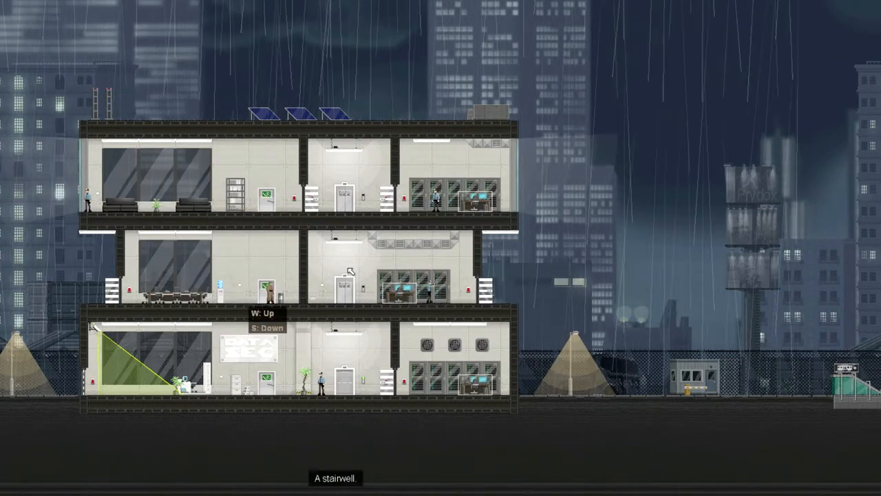
mouse_move(350, 270)
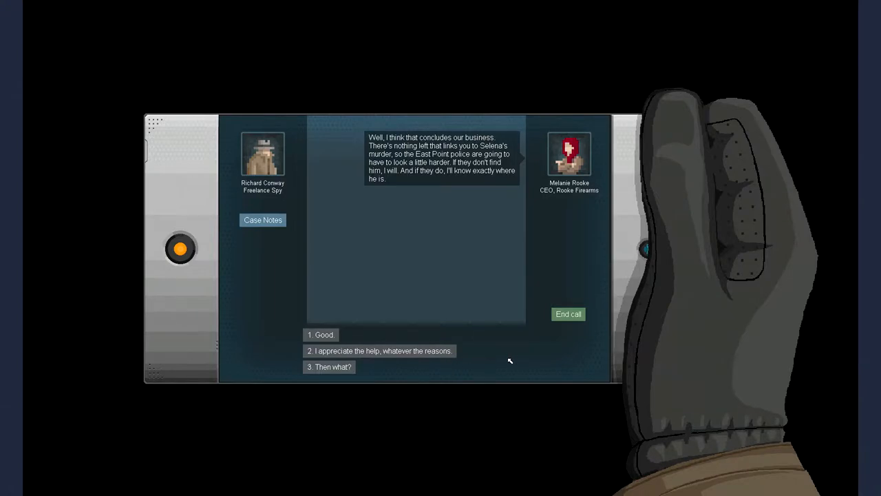
mouse_move(500, 353)
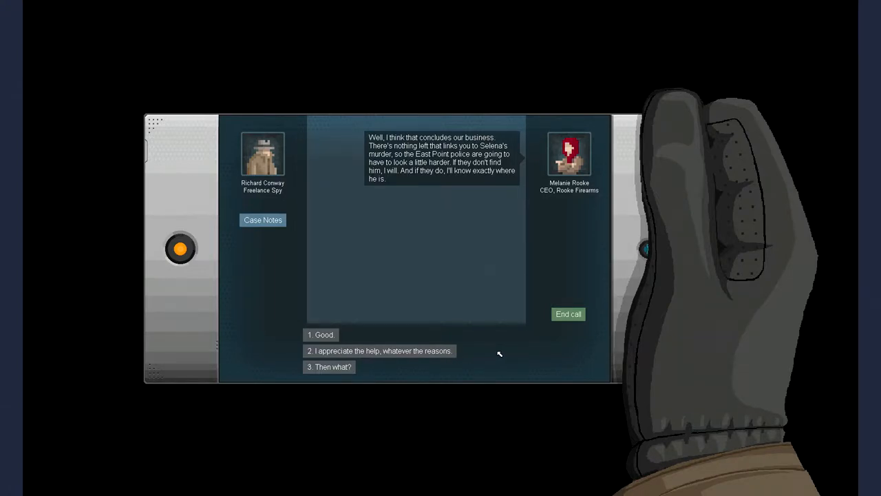
mouse_move(496, 352)
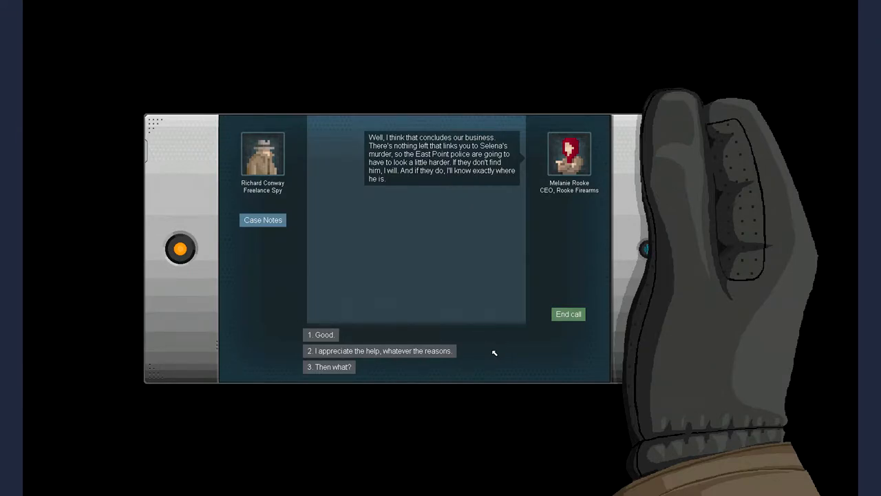
Give the final reply that ends Rooke's concluding call.
click(568, 314)
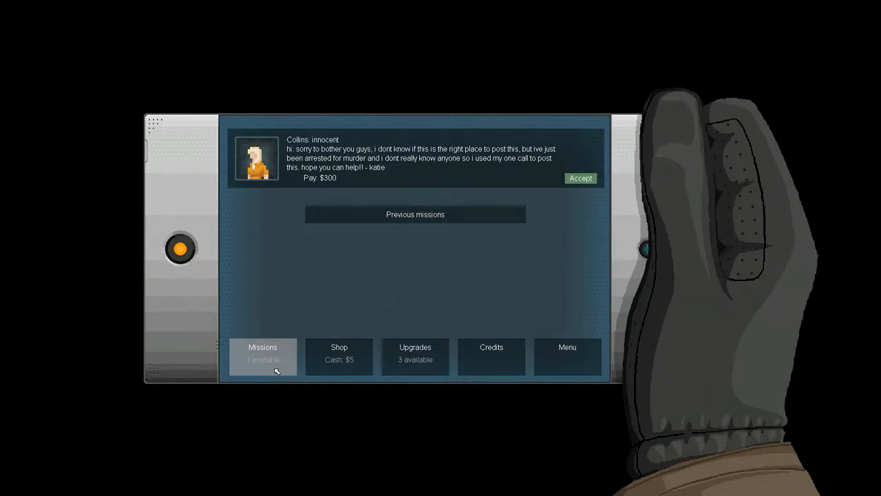
mouse_move(363, 167)
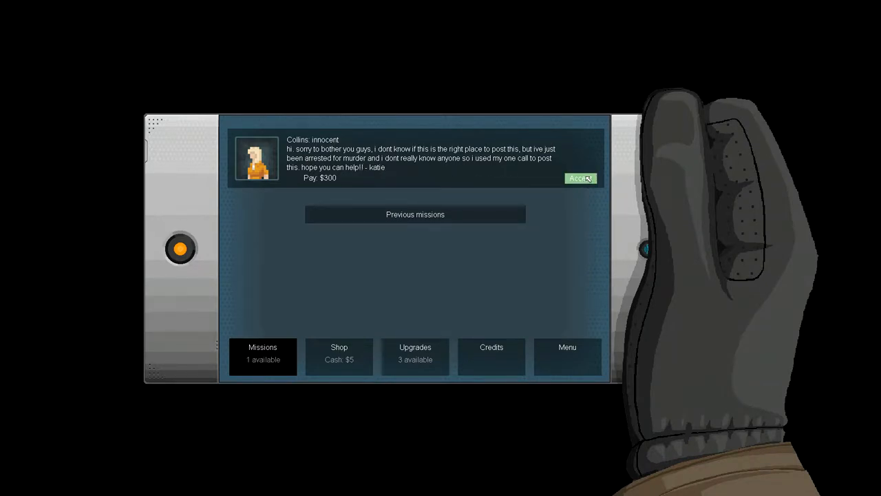
Accept Collins' $300 murder case job and reply to Katie's deleted-footage account.
click(580, 178)
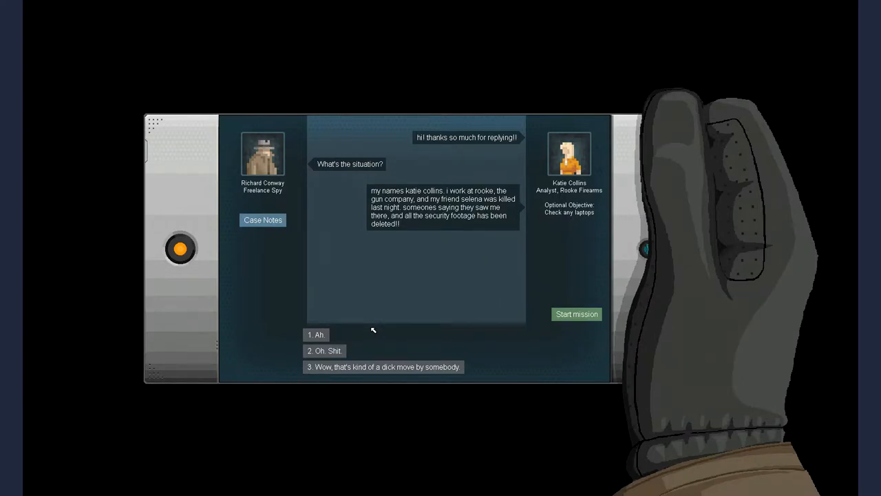
mouse_move(383, 366)
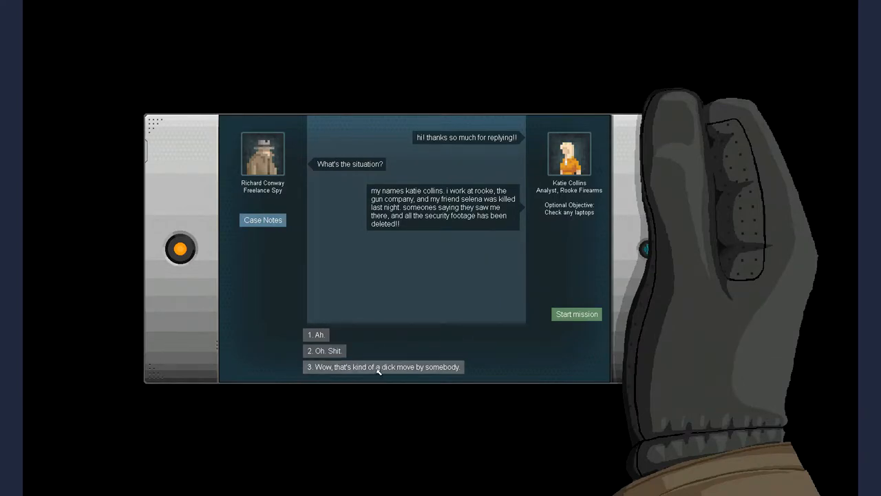
click(576, 314)
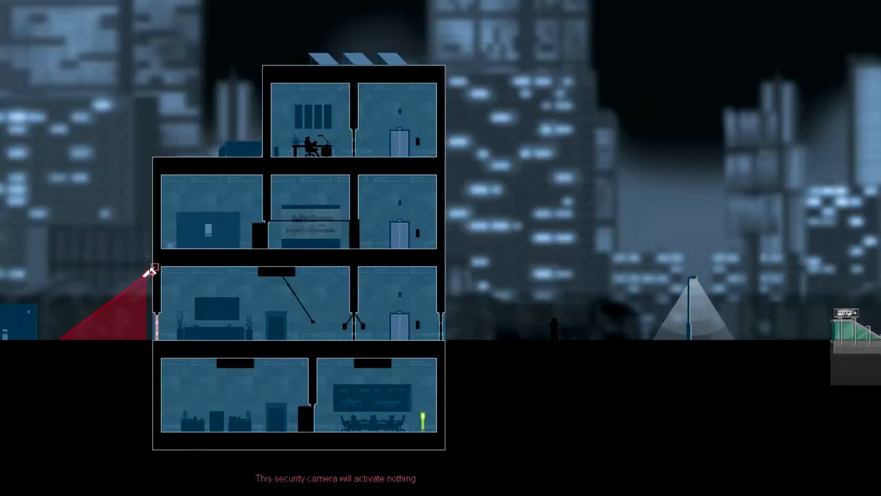
mouse_move(157, 314)
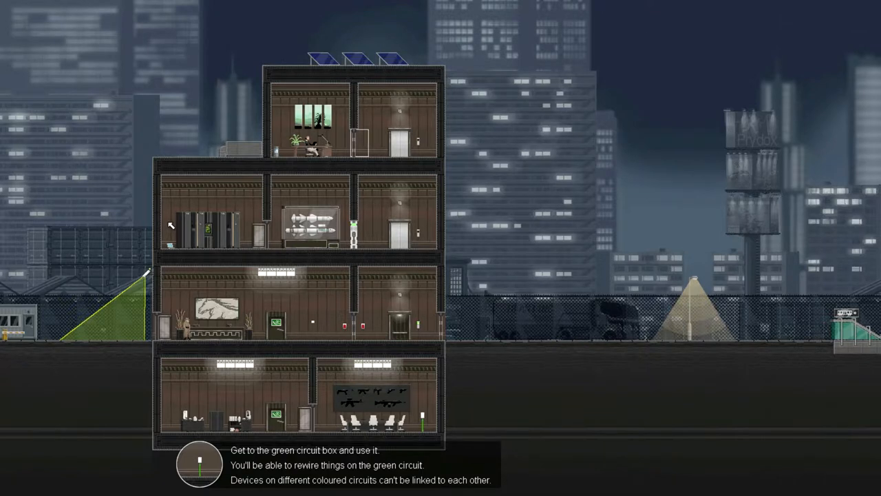
mouse_move(372, 363)
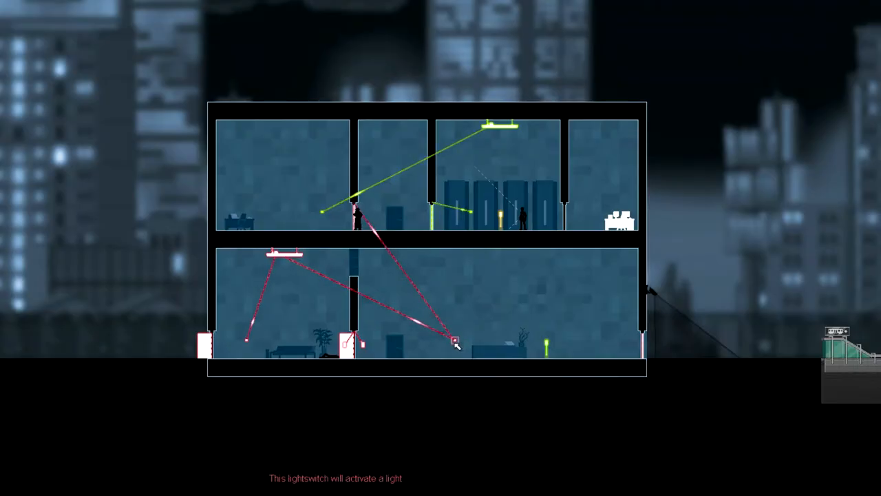
Rewire the lightswitch in Crosslink mode and flip it with W on the ground floor.
click(454, 342)
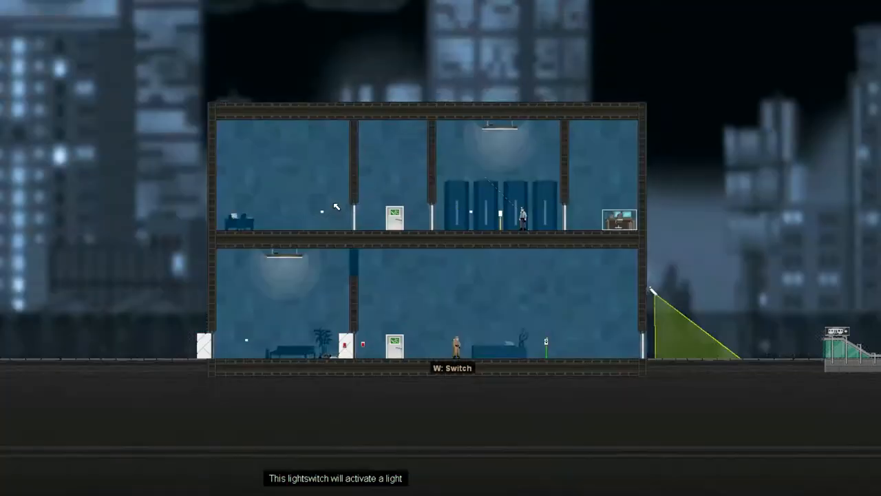
key(w)
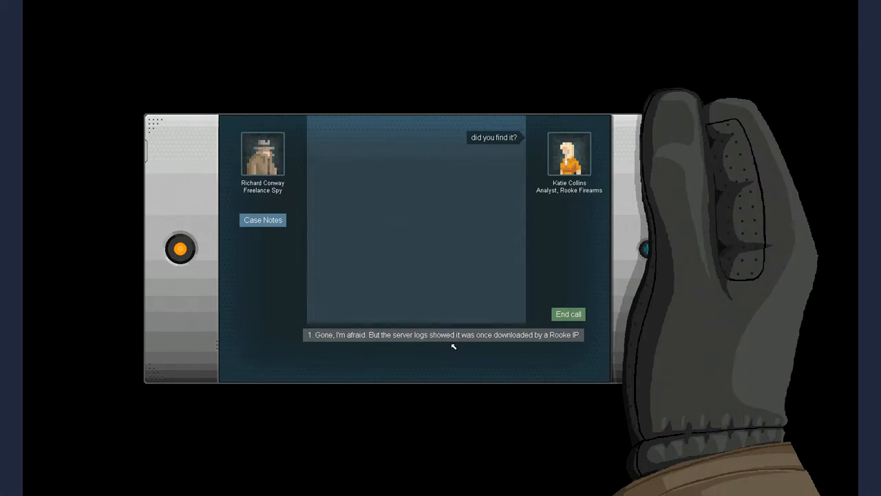
mouse_move(482, 341)
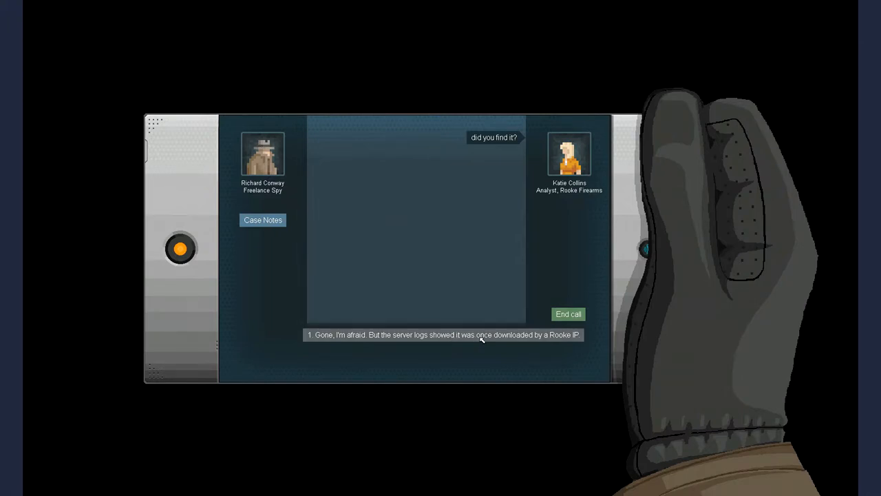
Reply 'Gone, I'm afraid…' to Katie, then end the call after she disconnects.
click(442, 335)
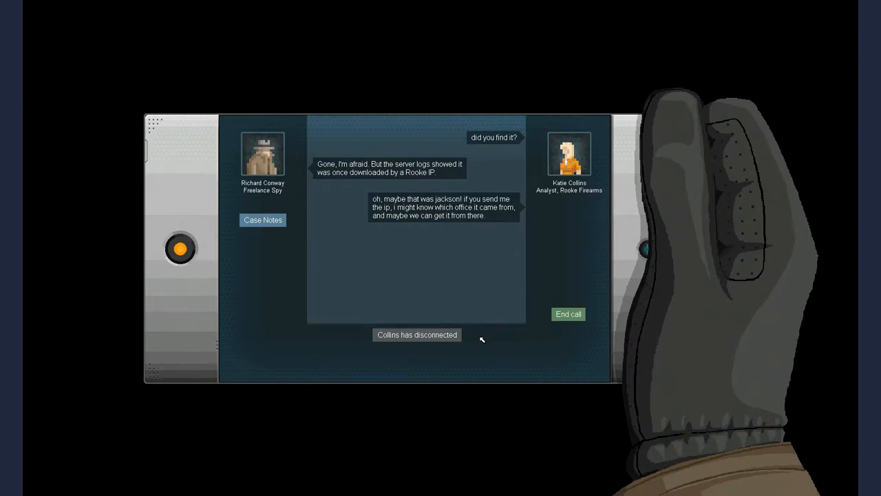
mouse_move(517, 337)
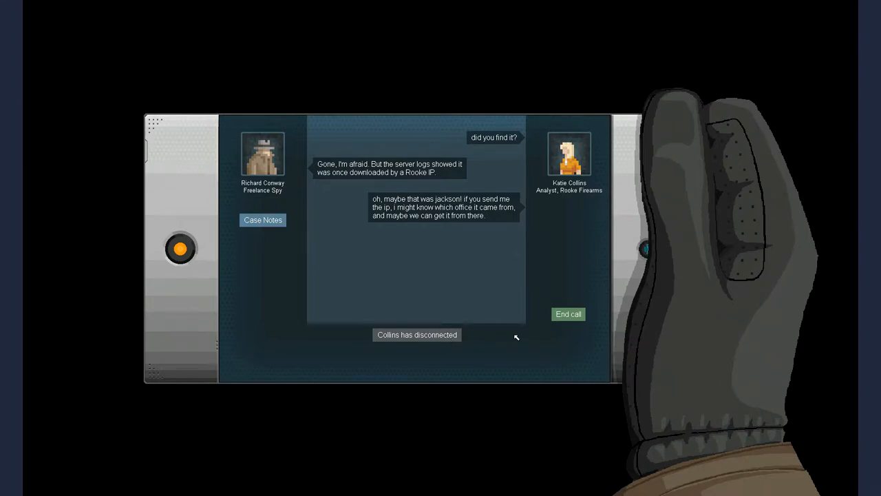
click(567, 314)
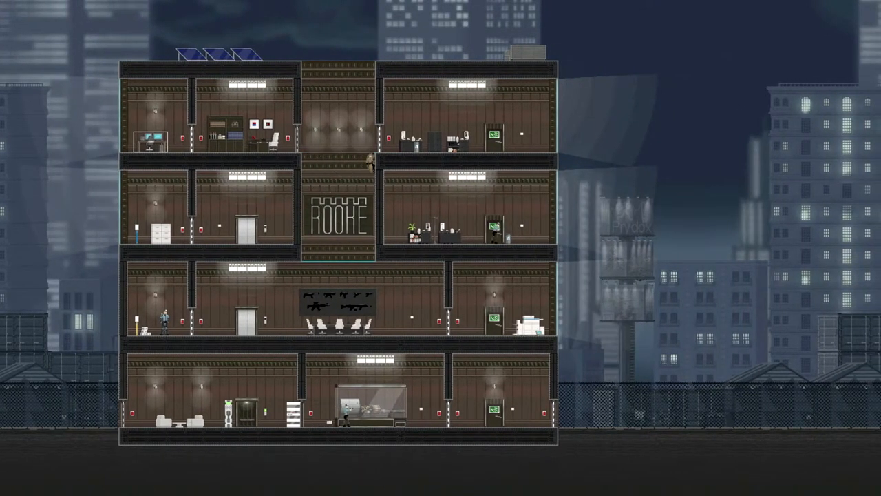
mouse_move(303, 12)
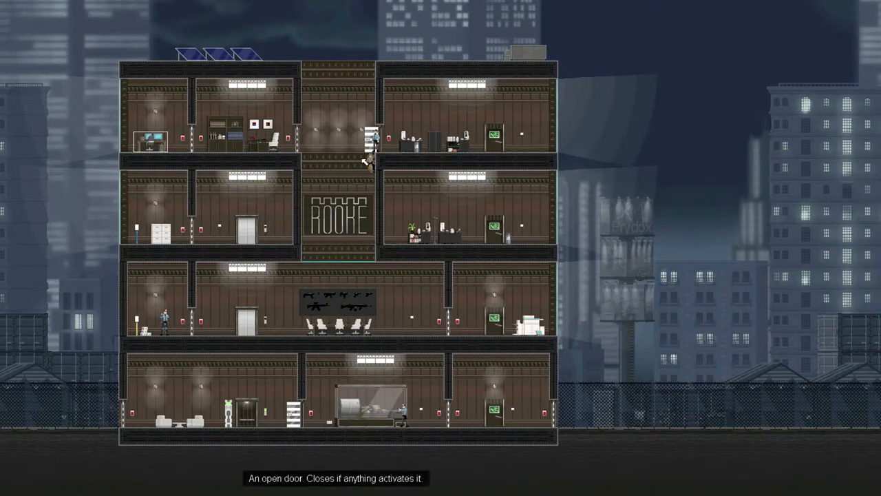
mouse_move(301, 191)
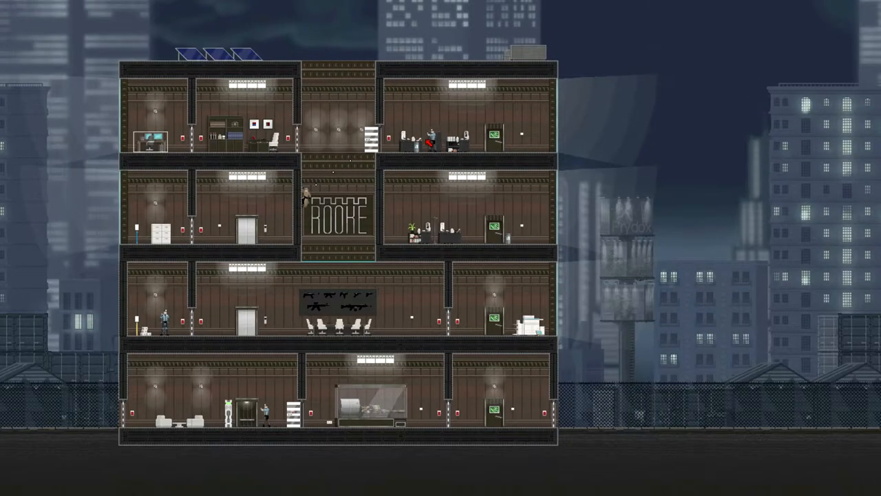
Play through the larger Rooke office level to reach the exit.
scroll(down, 3)
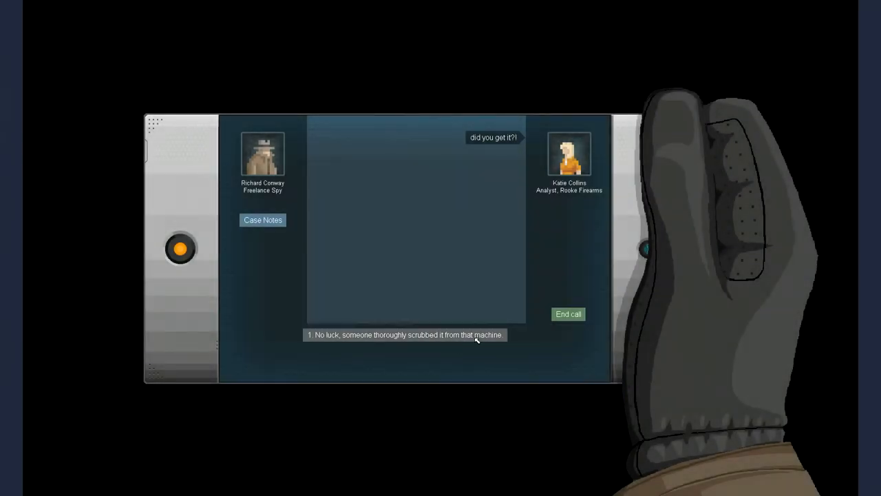
mouse_move(480, 342)
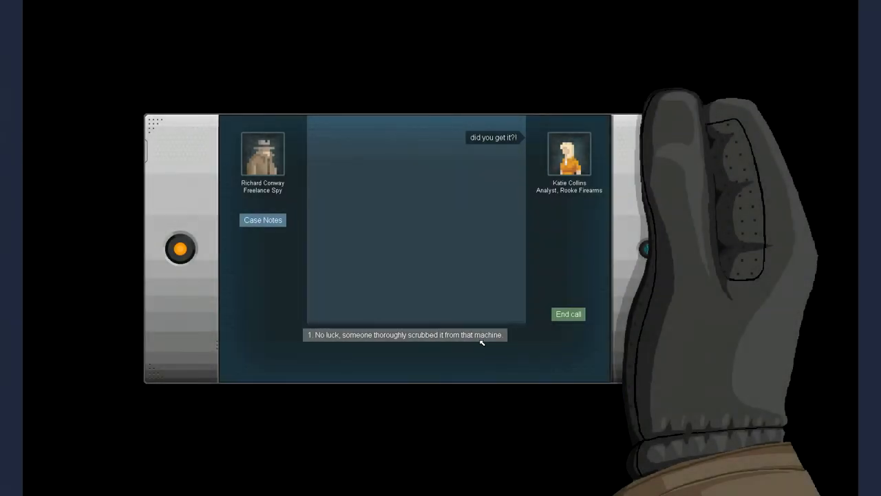
Tell Katie the footage was scrubbed and decline payment for this job.
click(405, 335)
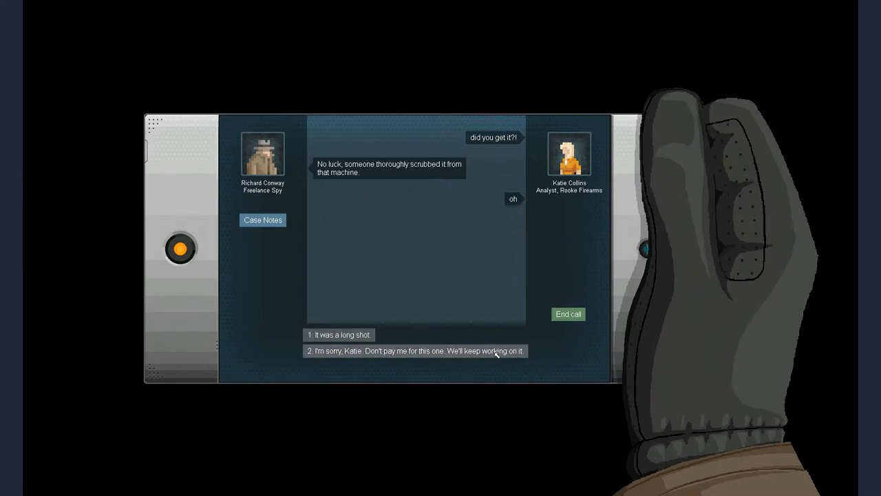
click(415, 351)
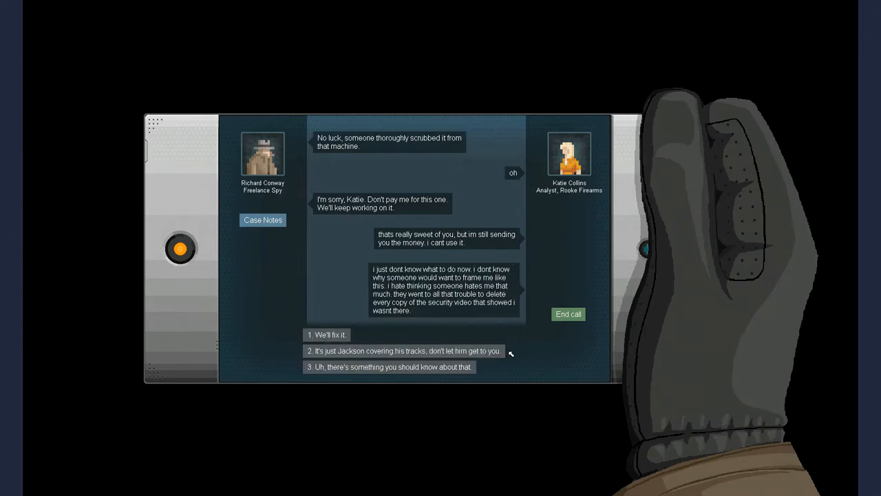
mouse_move(547, 367)
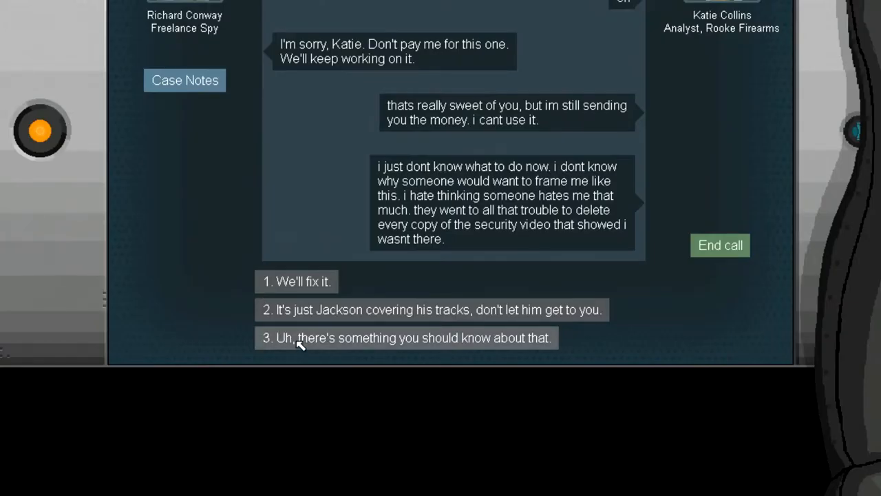
Warn Katie there's something she should know, confess to wiping the footage, and end the call.
click(405, 337)
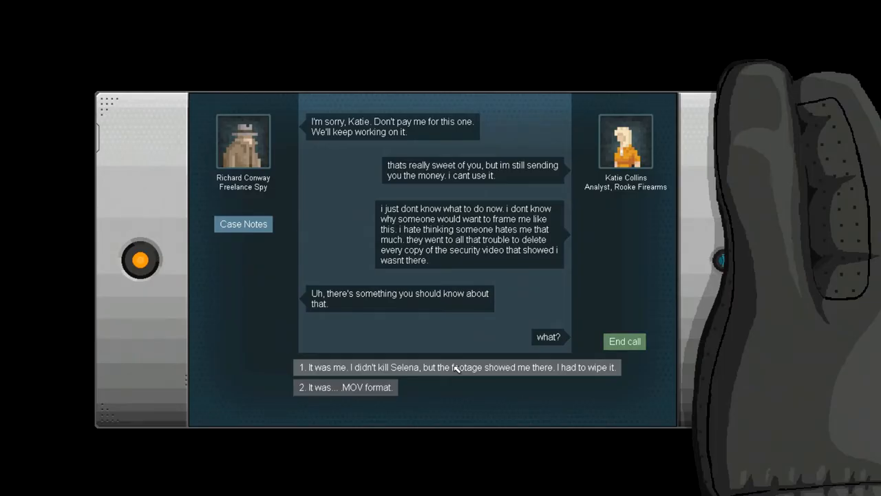
click(457, 367)
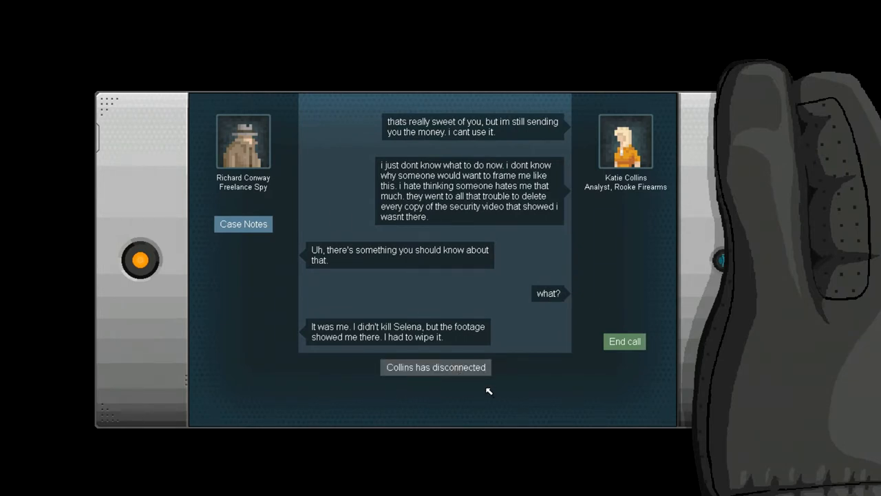
mouse_move(611, 366)
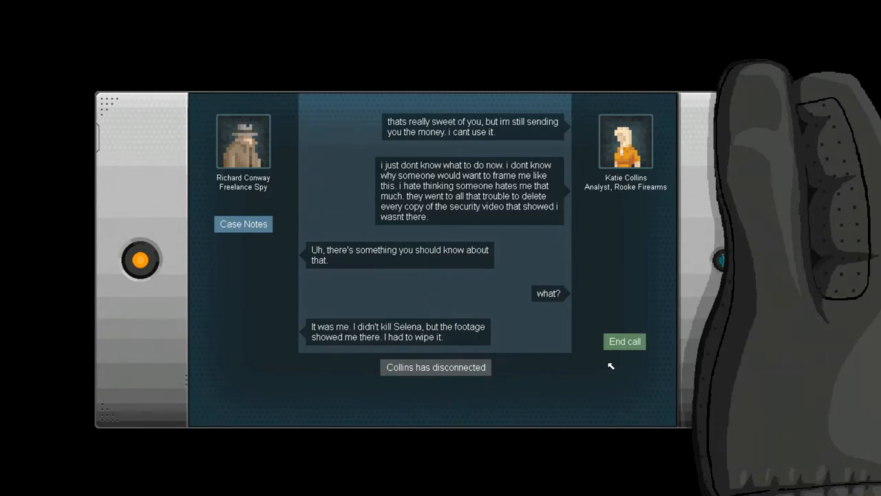
click(624, 341)
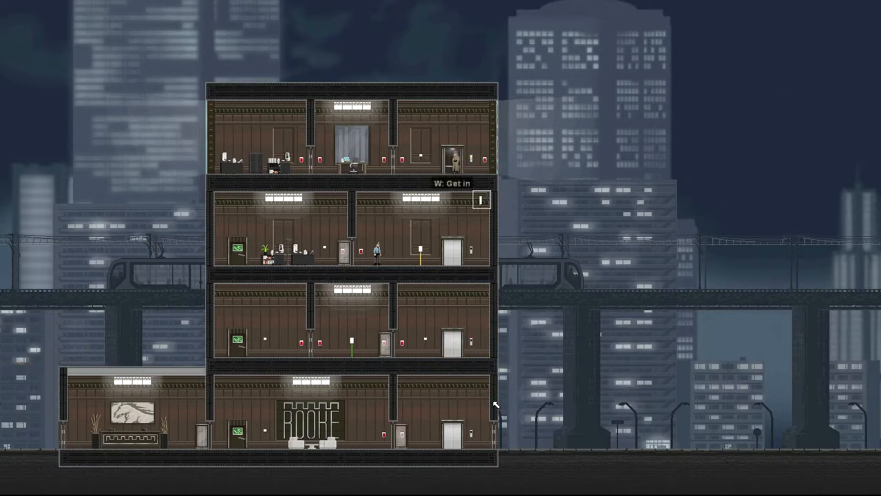
mouse_move(480, 346)
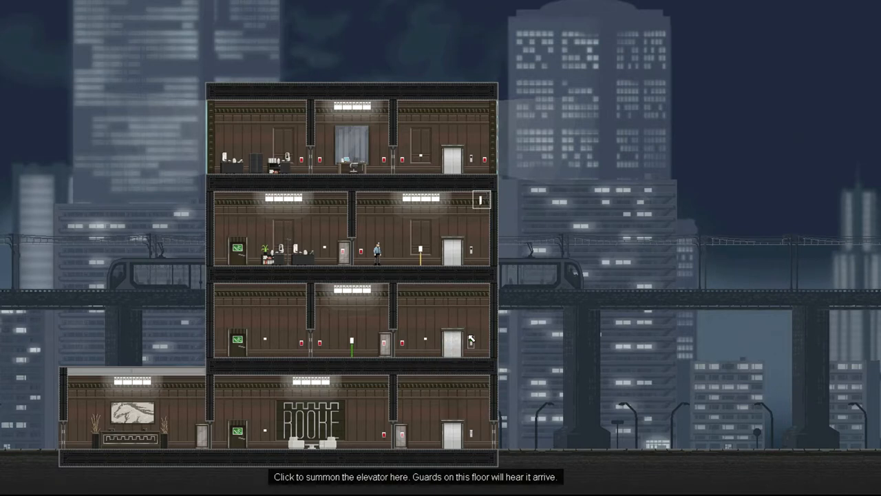
Summon the elevator to the ground floor and get into it.
click(451, 434)
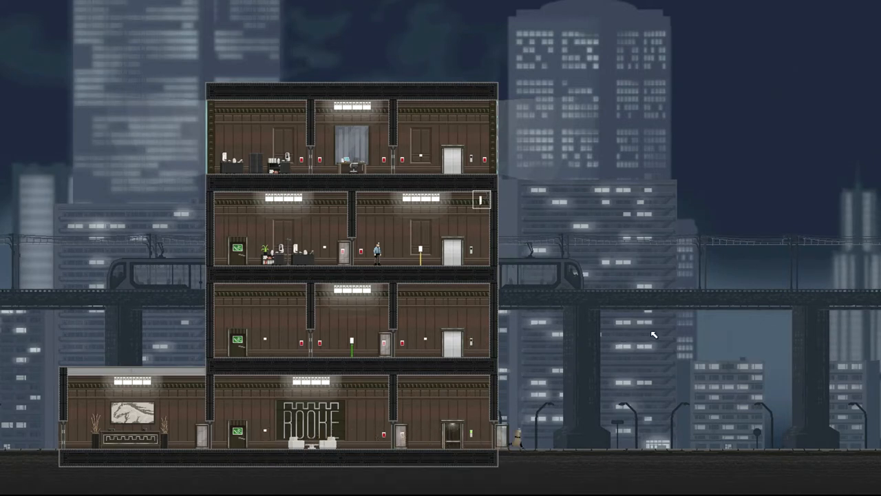
mouse_move(507, 167)
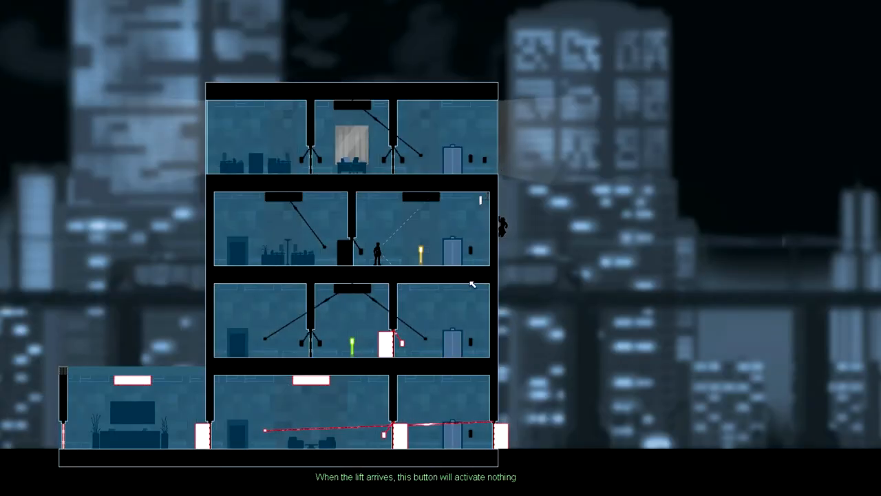
mouse_move(502, 422)
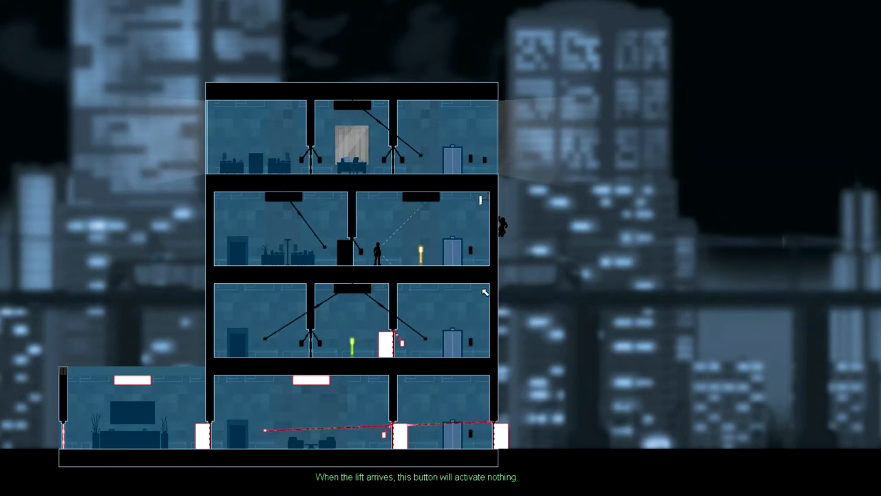
mouse_move(243, 296)
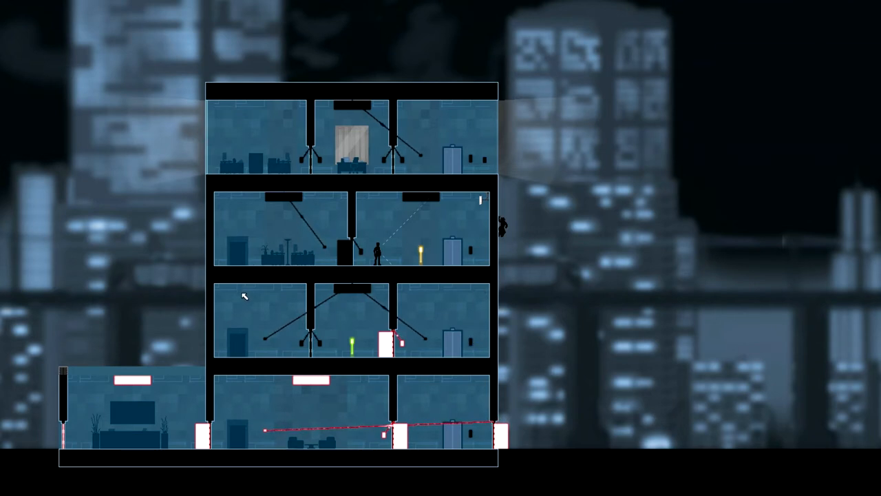
mouse_move(392, 344)
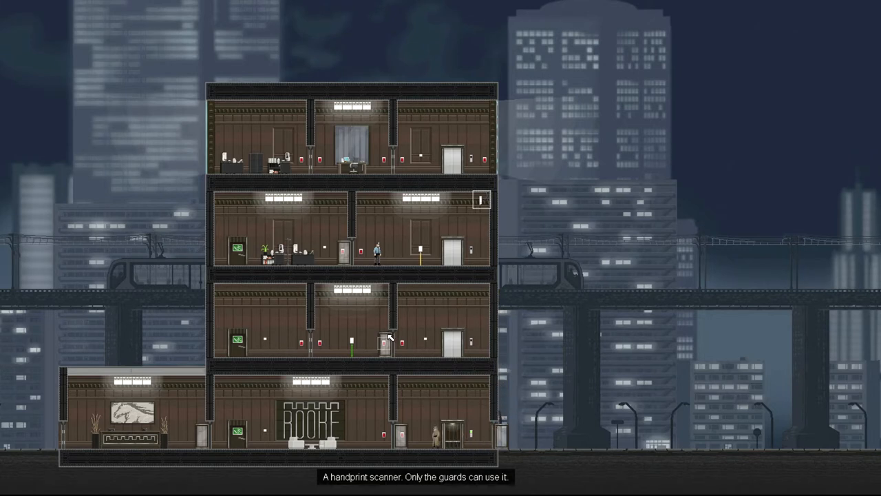
mouse_move(440, 385)
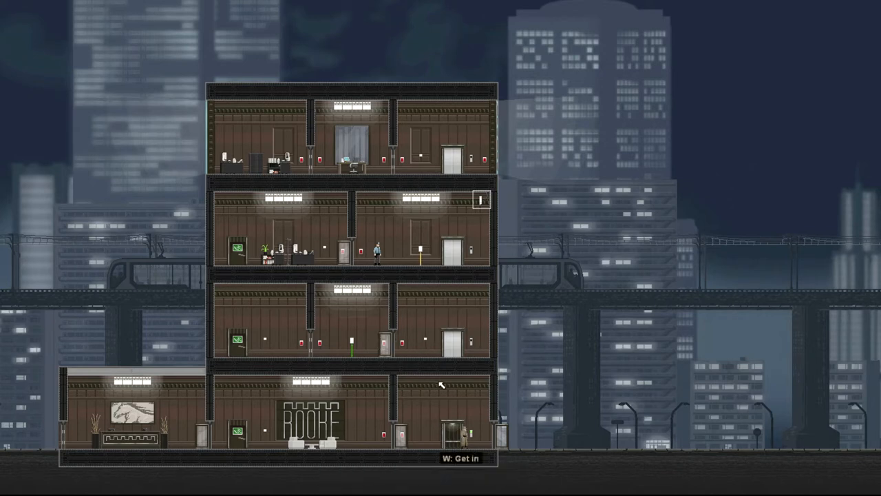
key(w)
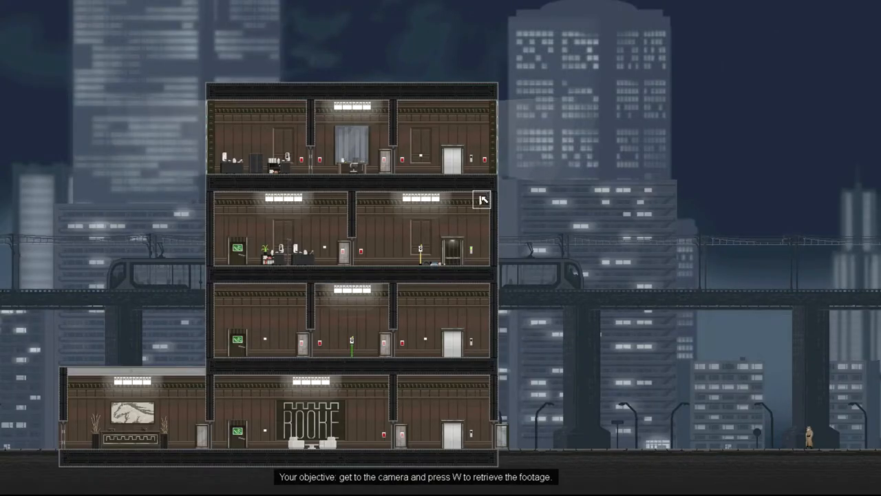
mouse_move(547, 172)
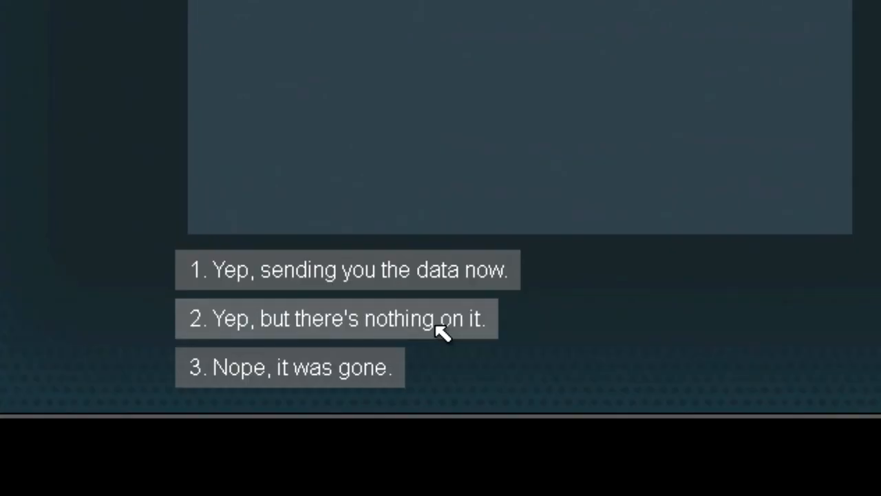
mouse_move(439, 275)
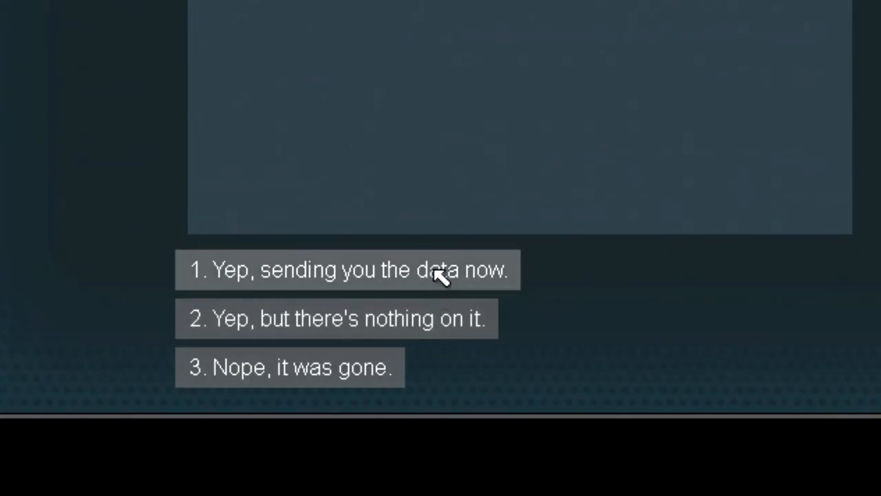
Answer Mayfield with 'Yep, sending you the data now.'.
click(349, 269)
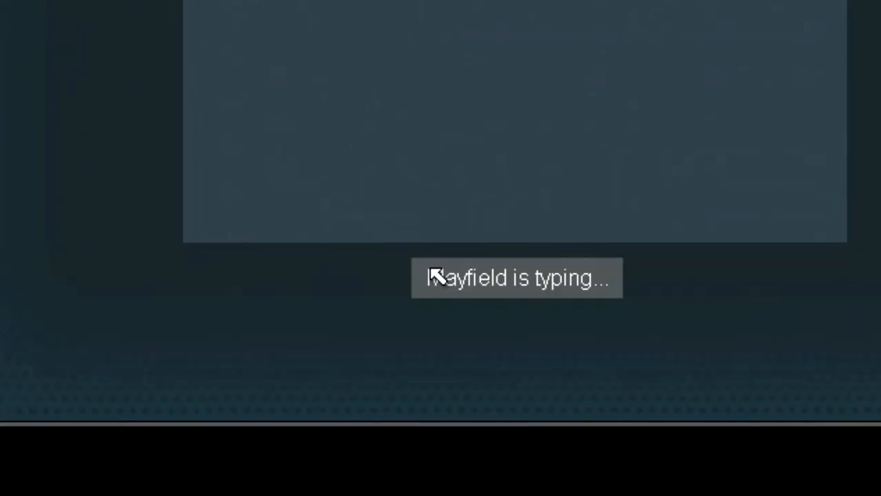